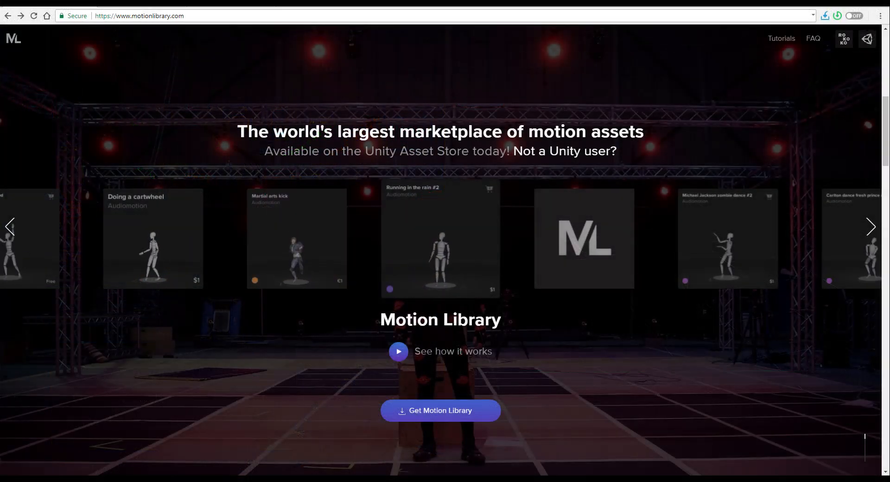
- Cycle four times through the homepage's featured motion asset cards, such as a cartwheel and dances
left_click(872, 226)
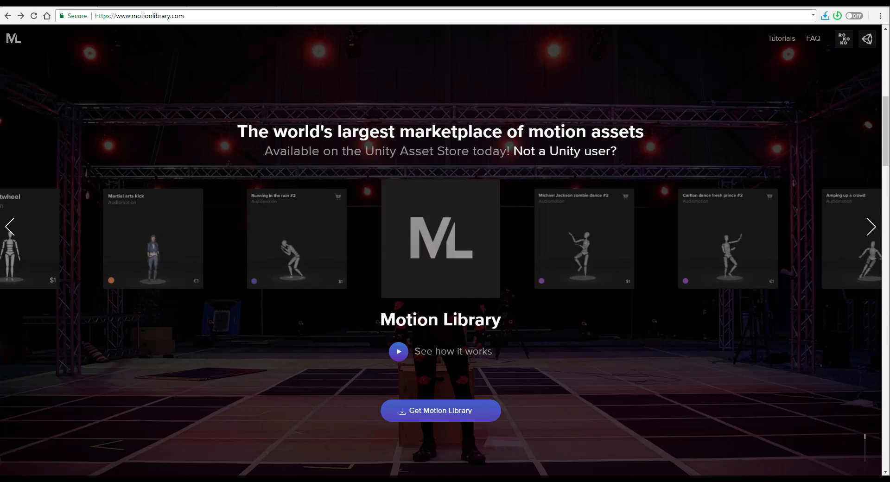
left_click(872, 226)
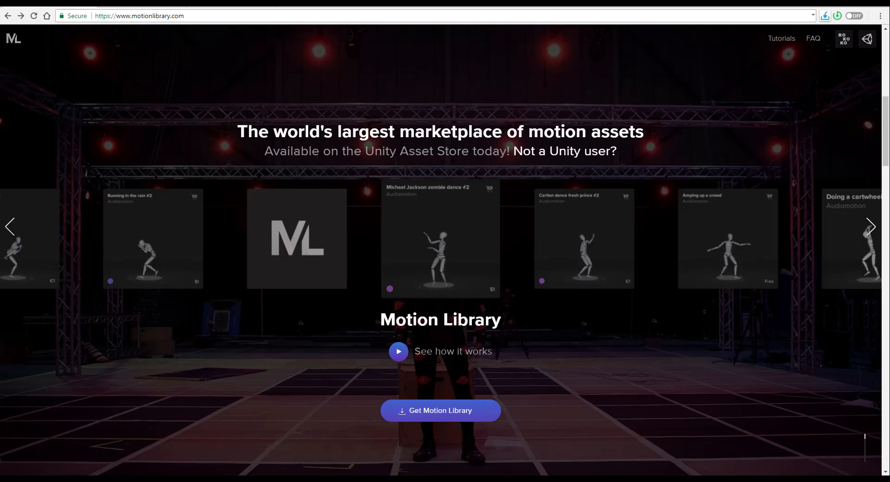
left_click(873, 227)
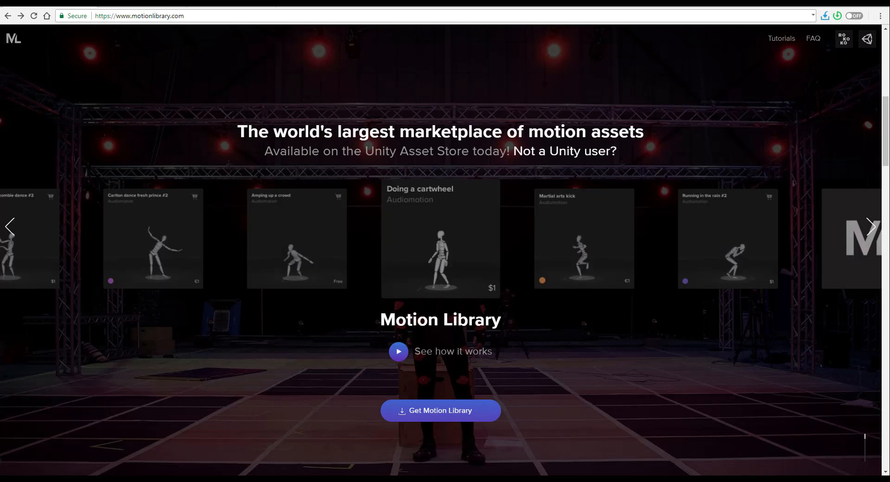
left_click(873, 227)
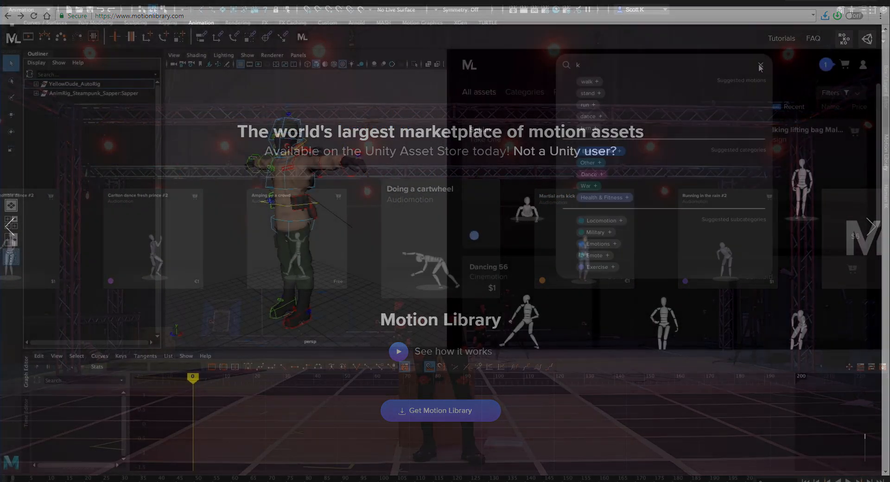
- Search for 'kick', skim the results, and pick SuperAlloy Interactive's martial arts suggestion
type("ick")
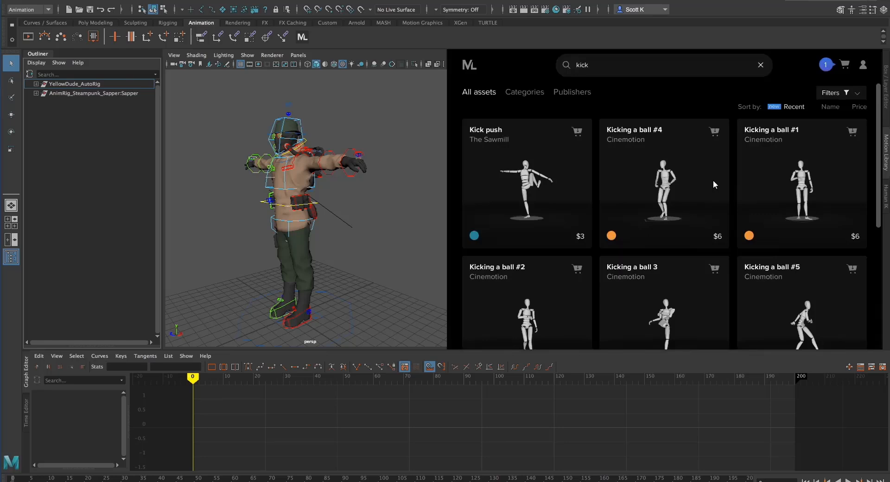
scroll("down", 3)
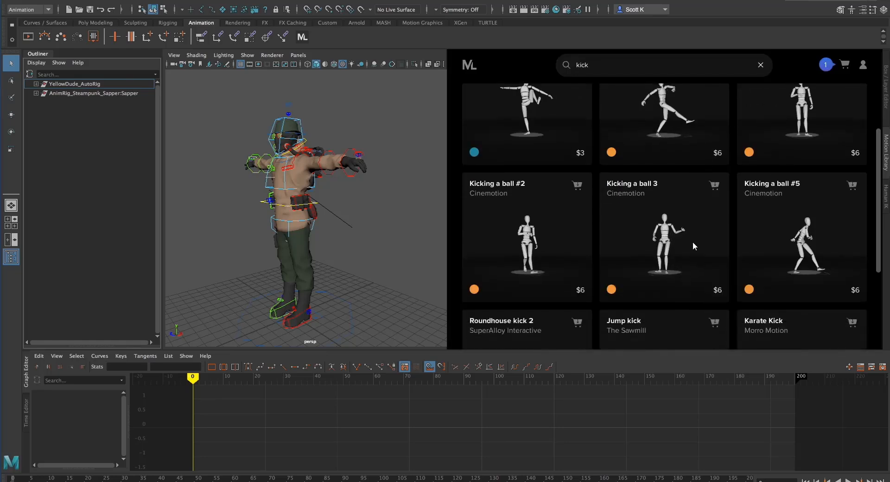
scroll("down", 3)
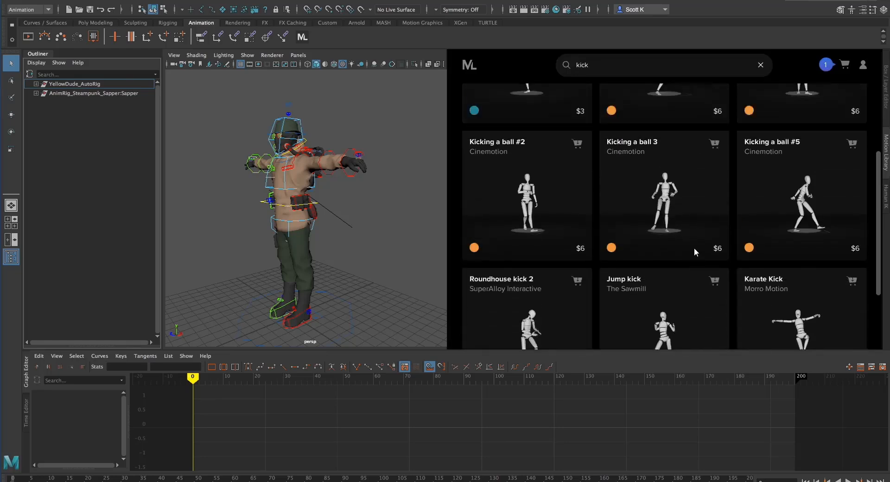
left_click(658, 65)
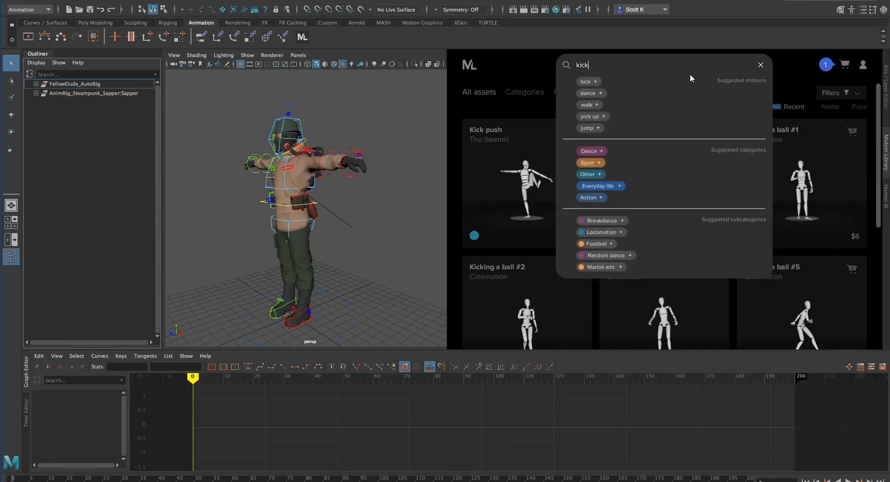
left_click(601, 267)
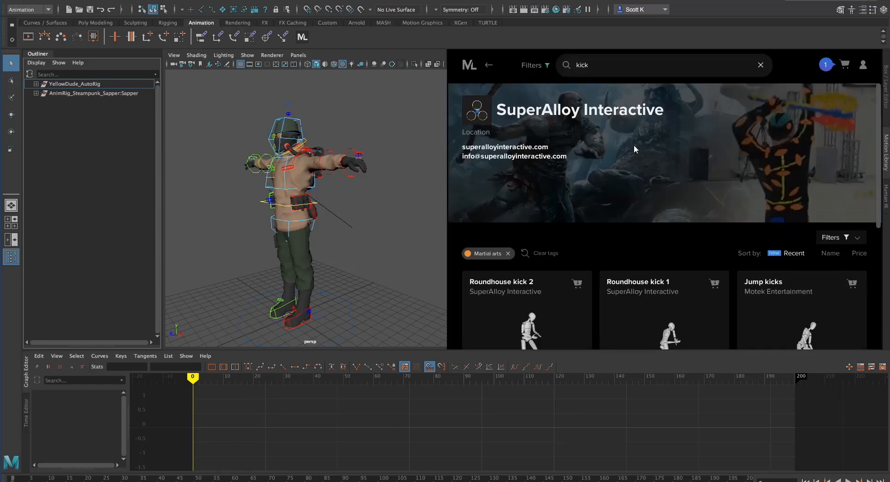
- Open the Roundhouse kick 1 card from SuperAlloy Interactive's martial arts results
scroll("down", 3)
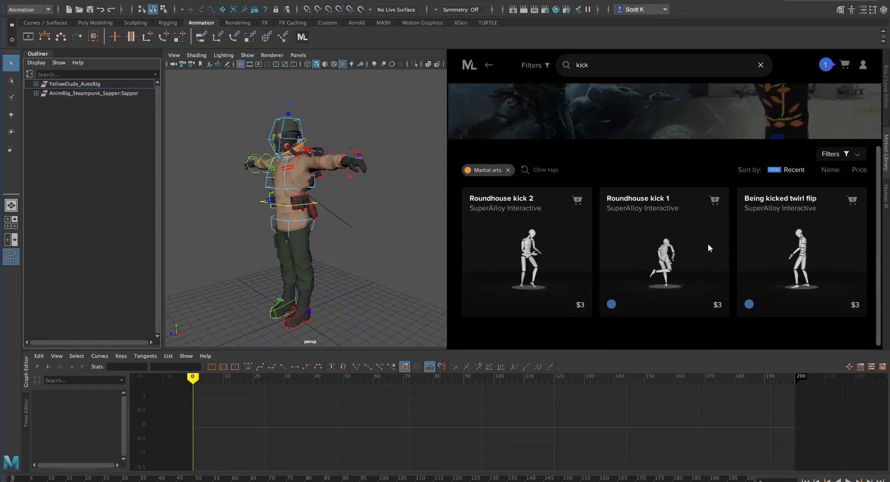
left_click(94, 93)
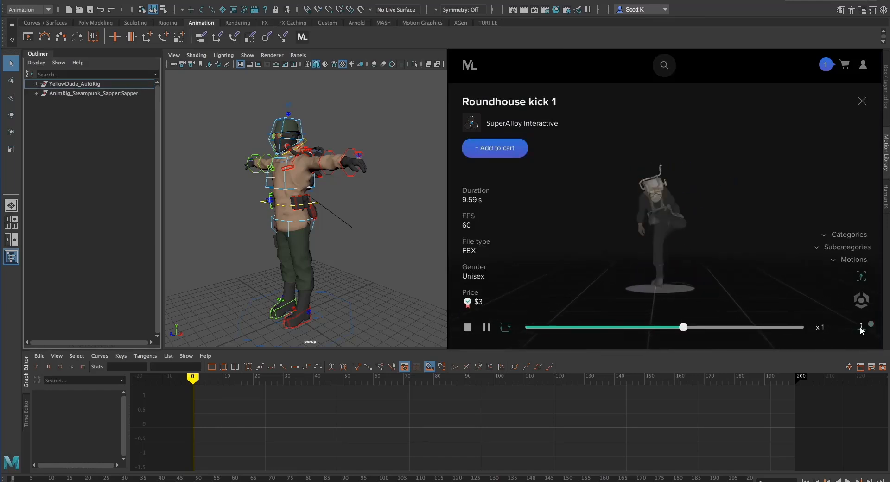
- Add Roundhouse kick 1 to the cart, then Being kicked twirl flip from the kick list
left_click(493, 147)
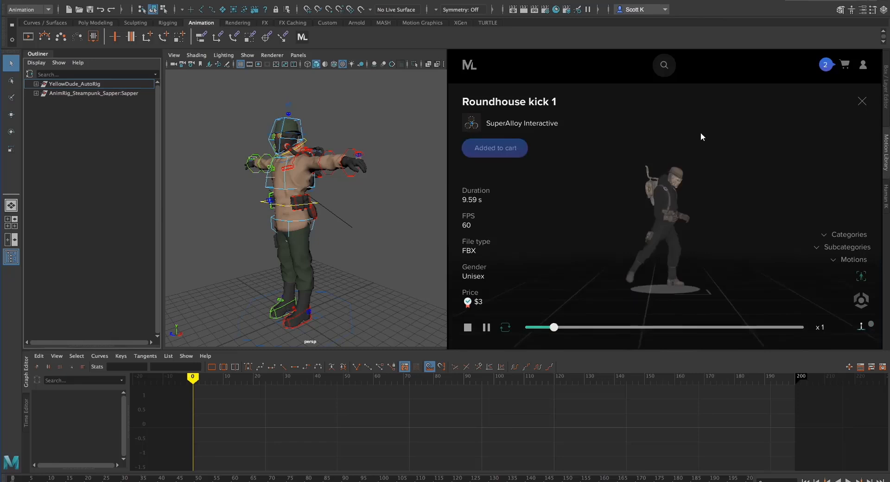
left_click(488, 65)
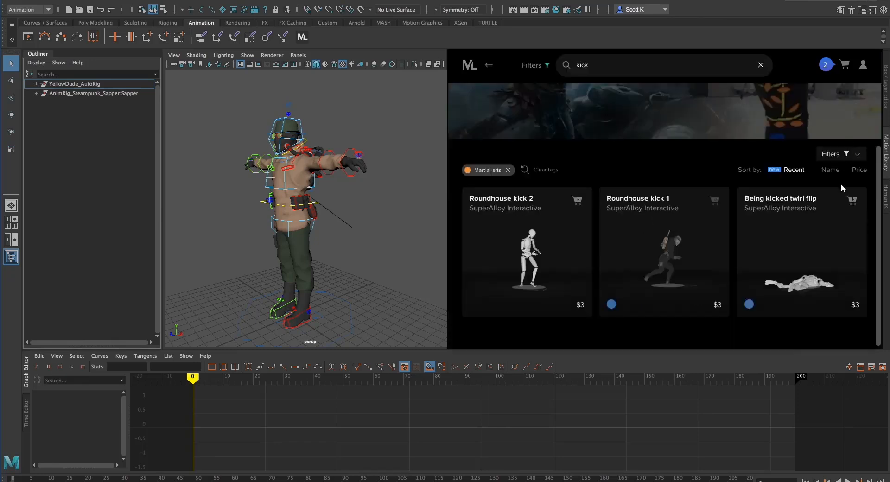
mouse_move(839, 218)
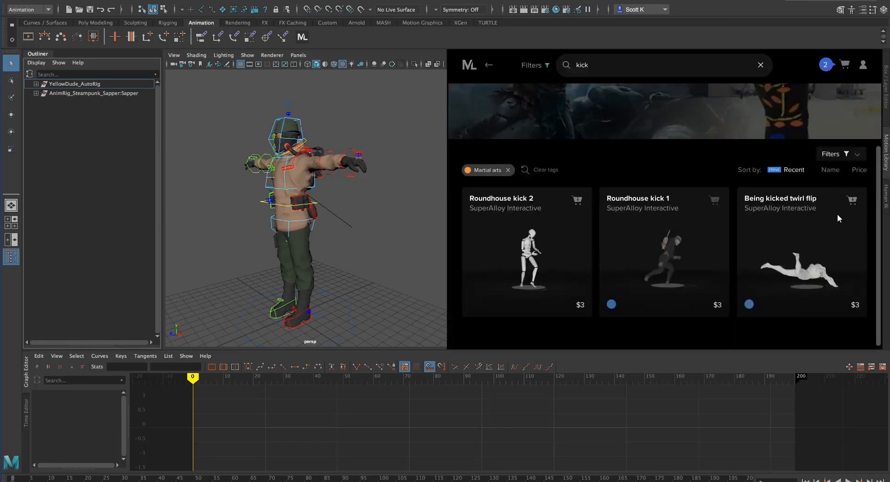
left_click(851, 200)
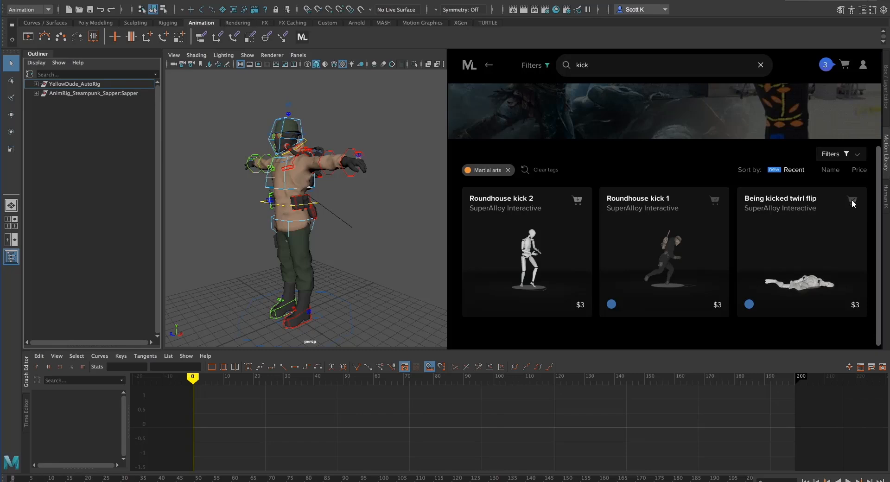
left_click(845, 64)
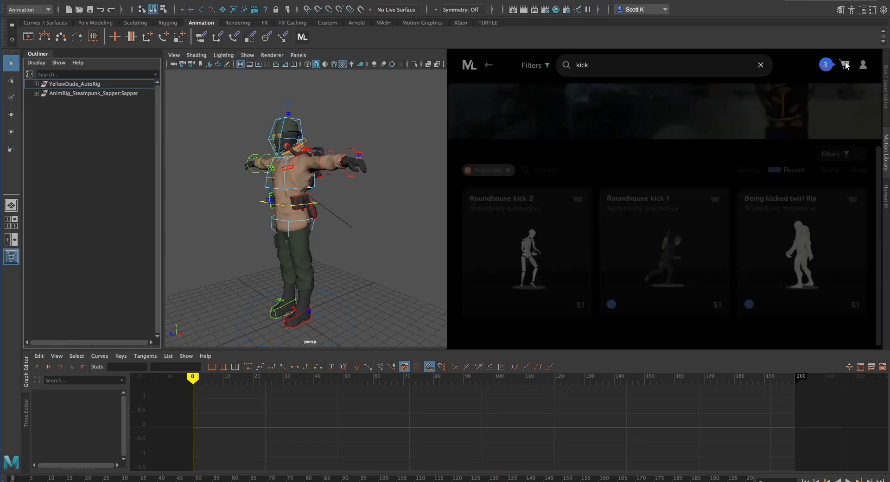
- Open the cart holding three motions totalling $9.00 and check out
left_click(845, 64)
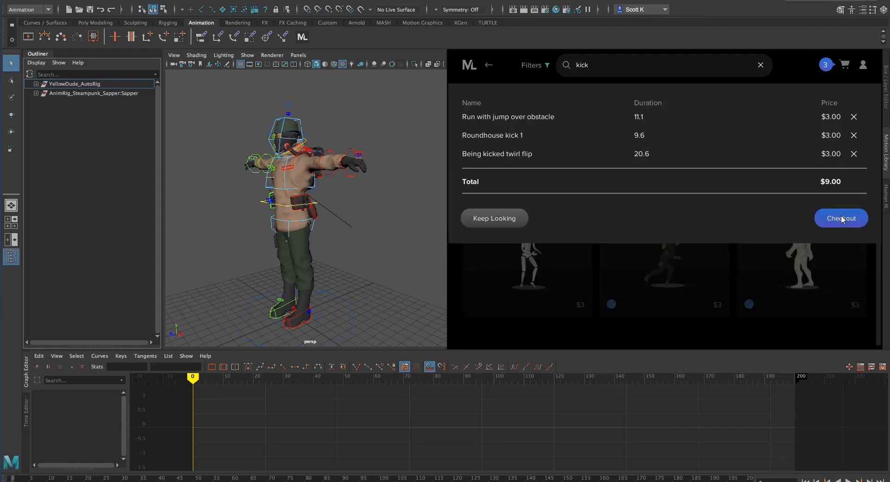
left_click(841, 217)
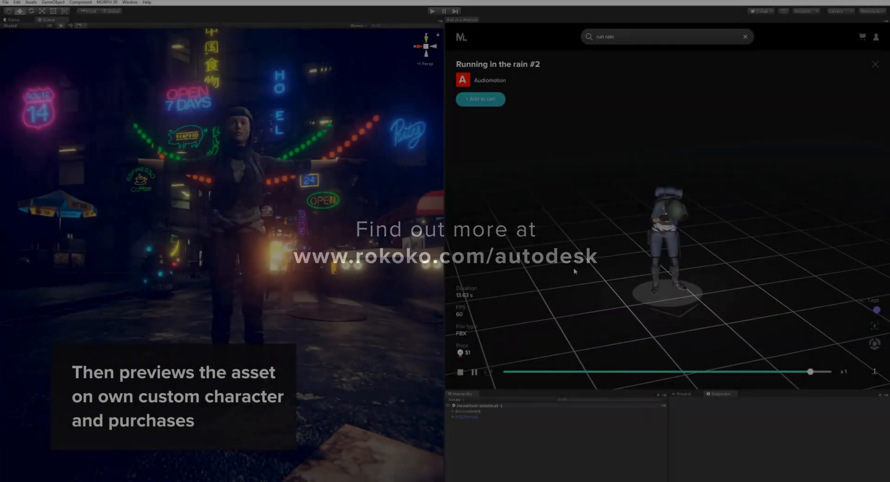
- Add Audiomotion's Running in the rain #2 to the cart from its Unity preview
left_click(480, 99)
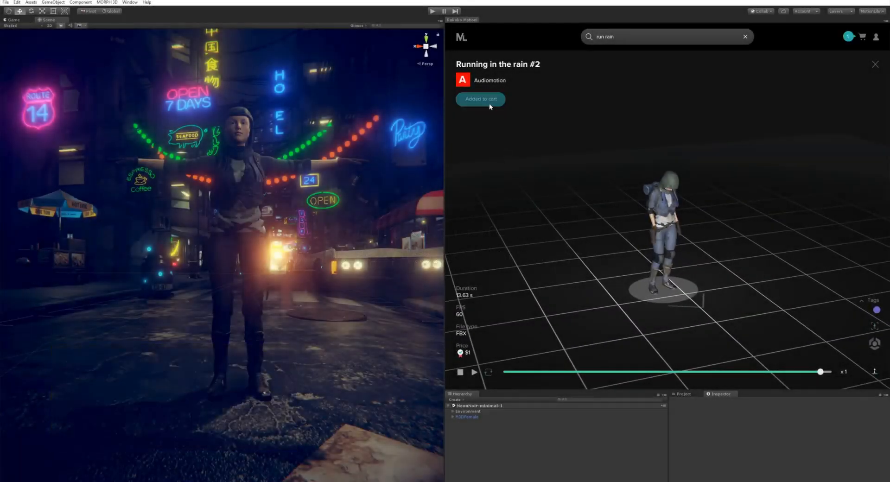